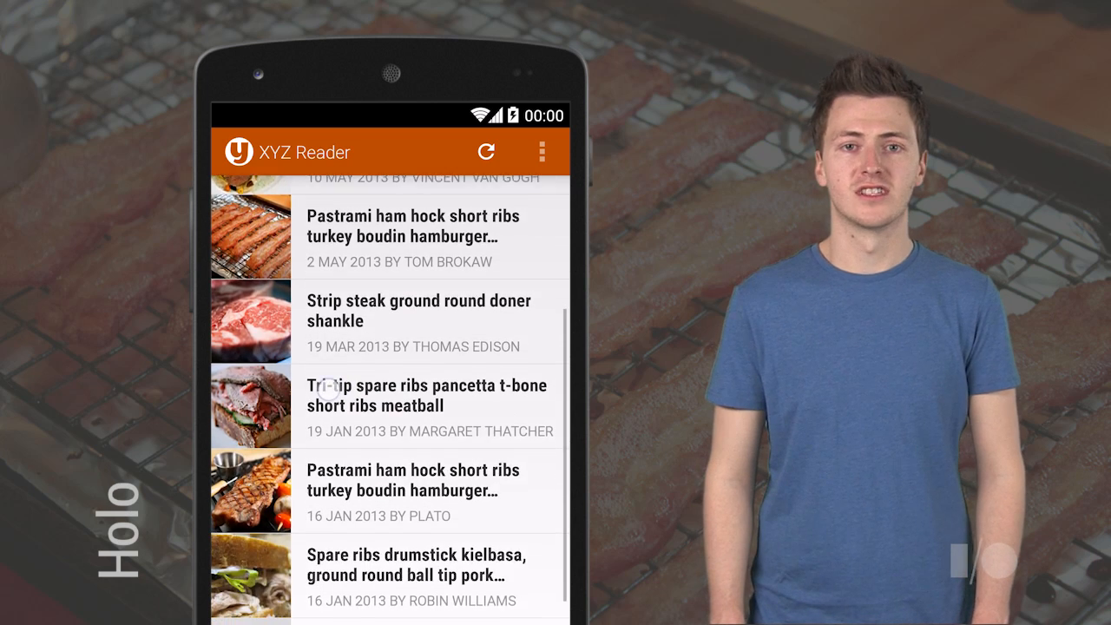
Open the 2 May 2013 Pastrami ham hock short ribs article from the list and read down through its text
scroll("down", 3)
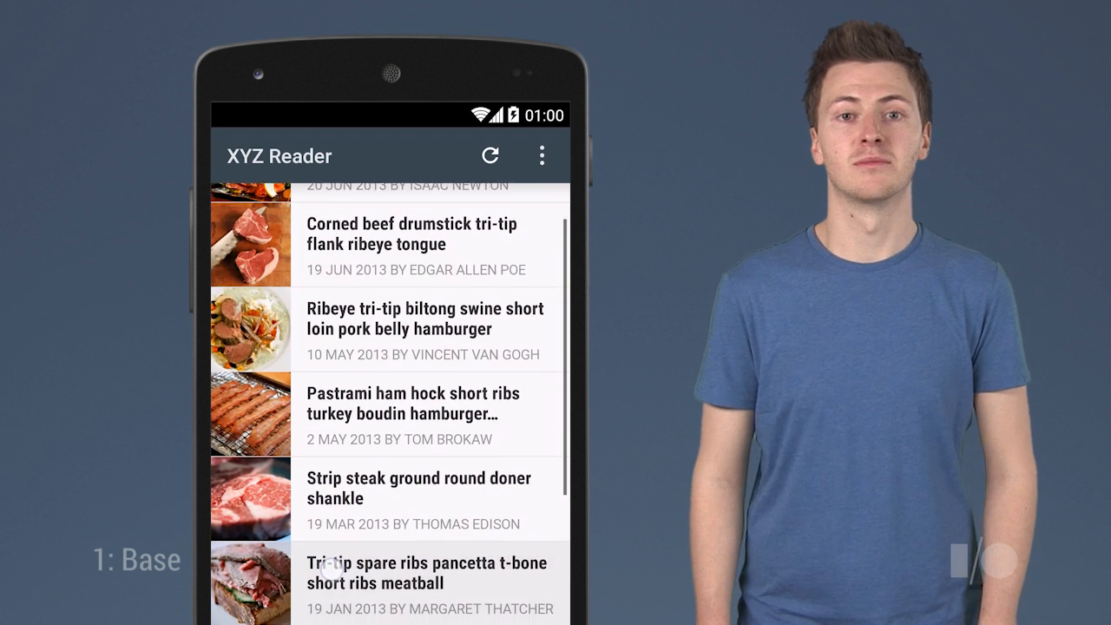
scroll("down", 3)
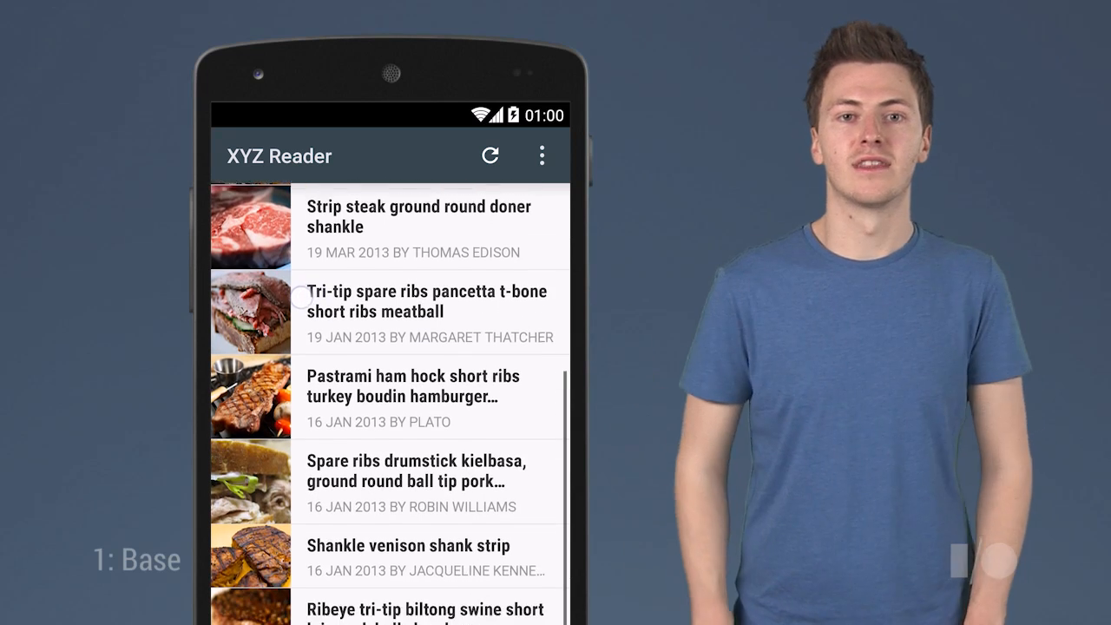
scroll("down", 3)
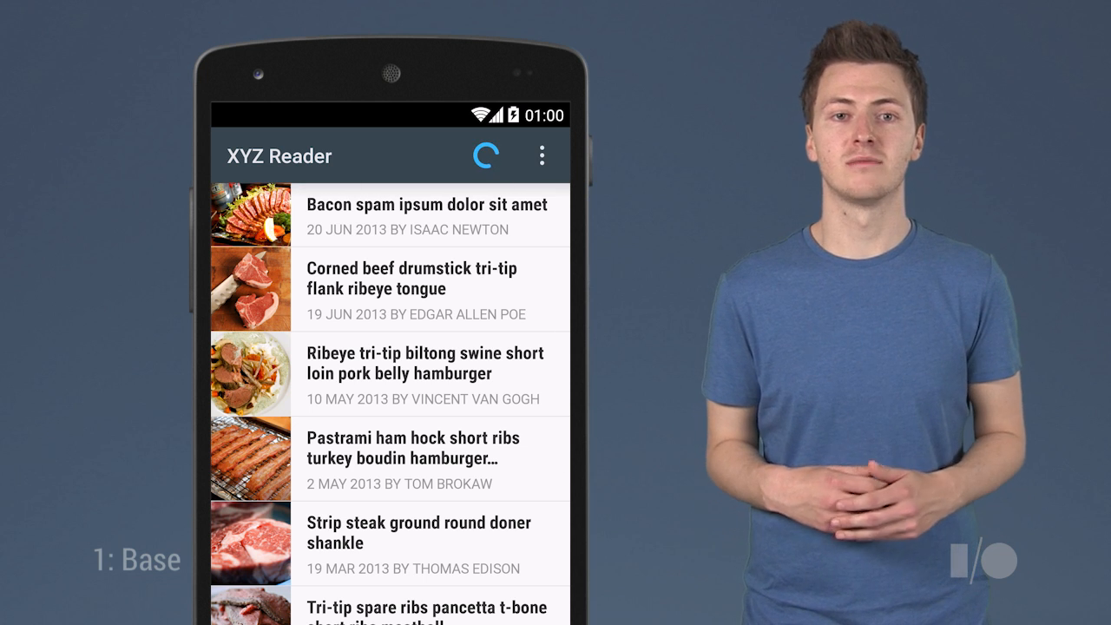
left_click(413, 459)
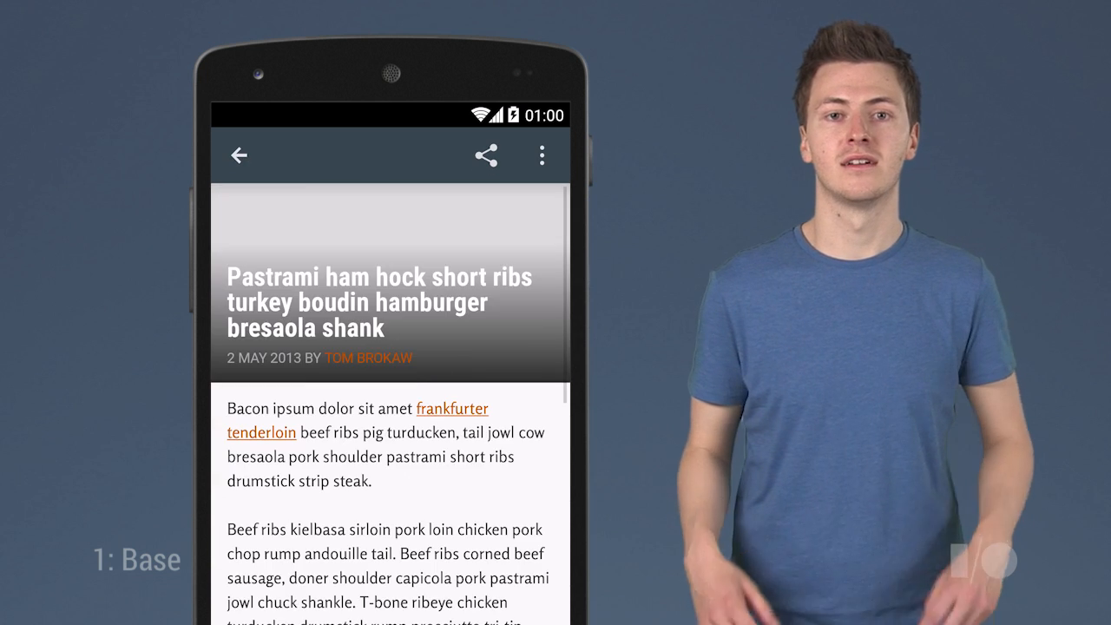
scroll("down", 3)
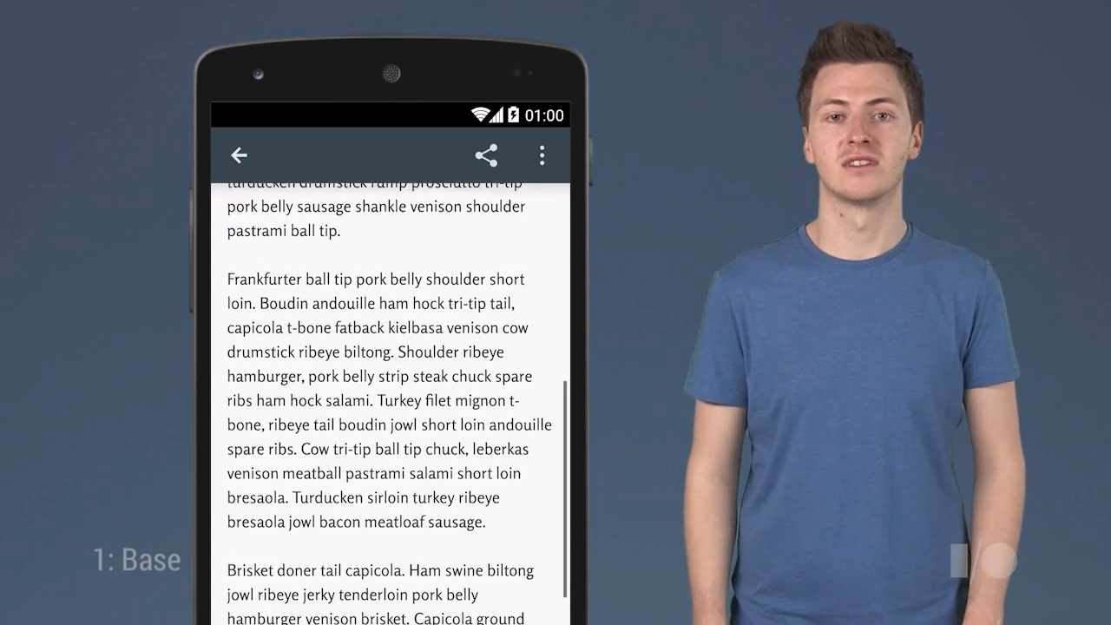
scroll("down", 3)
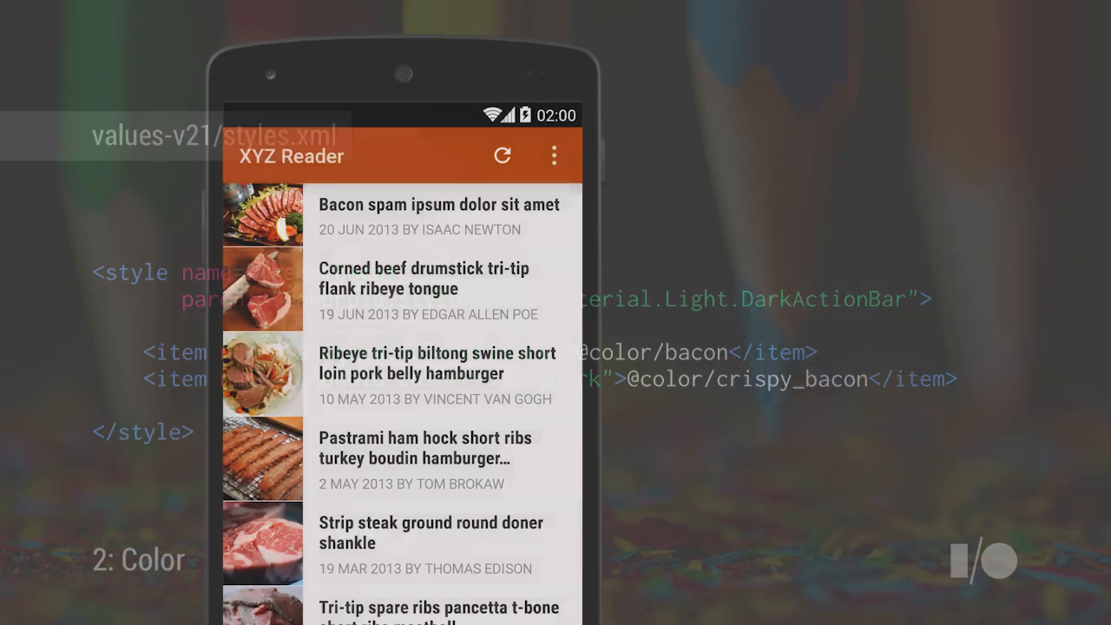
scroll("down", 3)
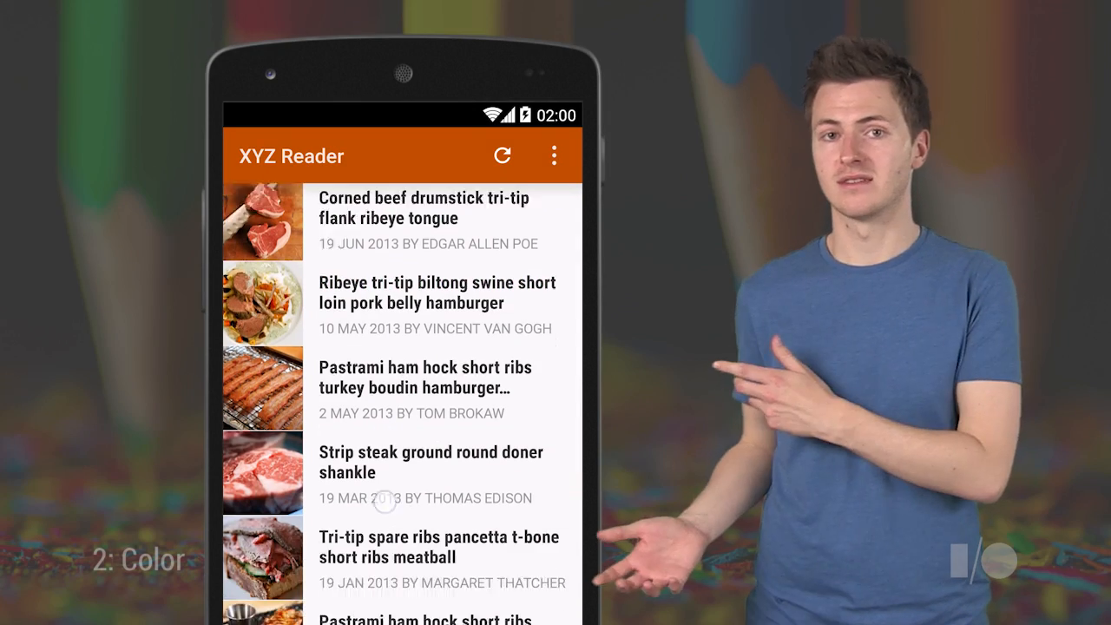
scroll("down", 3)
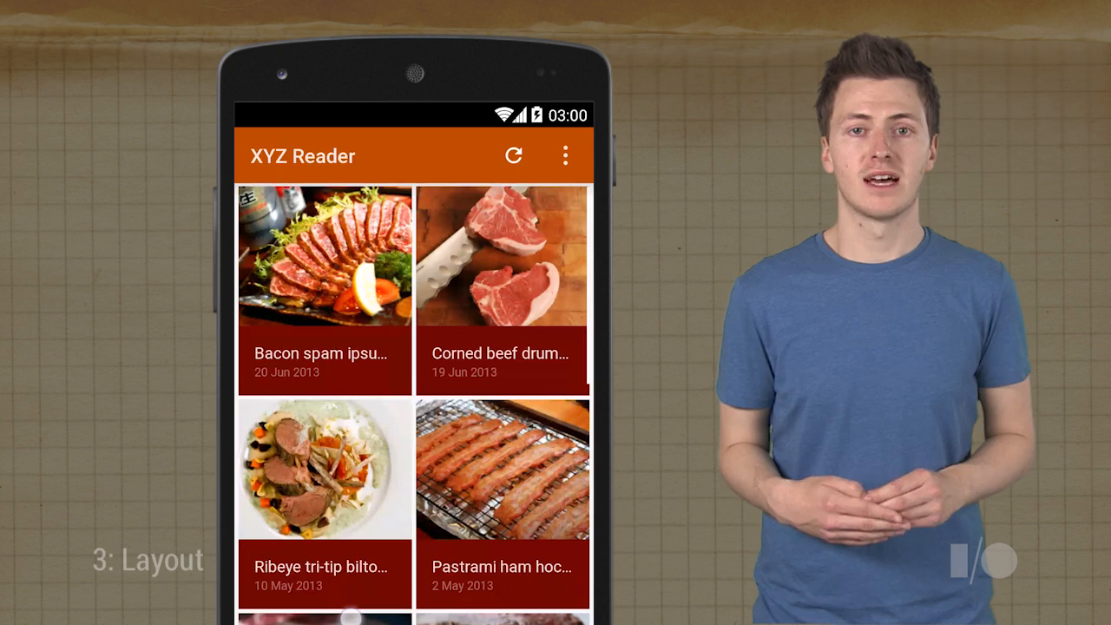
Open the Pastrami ham hock card from the grid to show its full body text
scroll("down", 3)
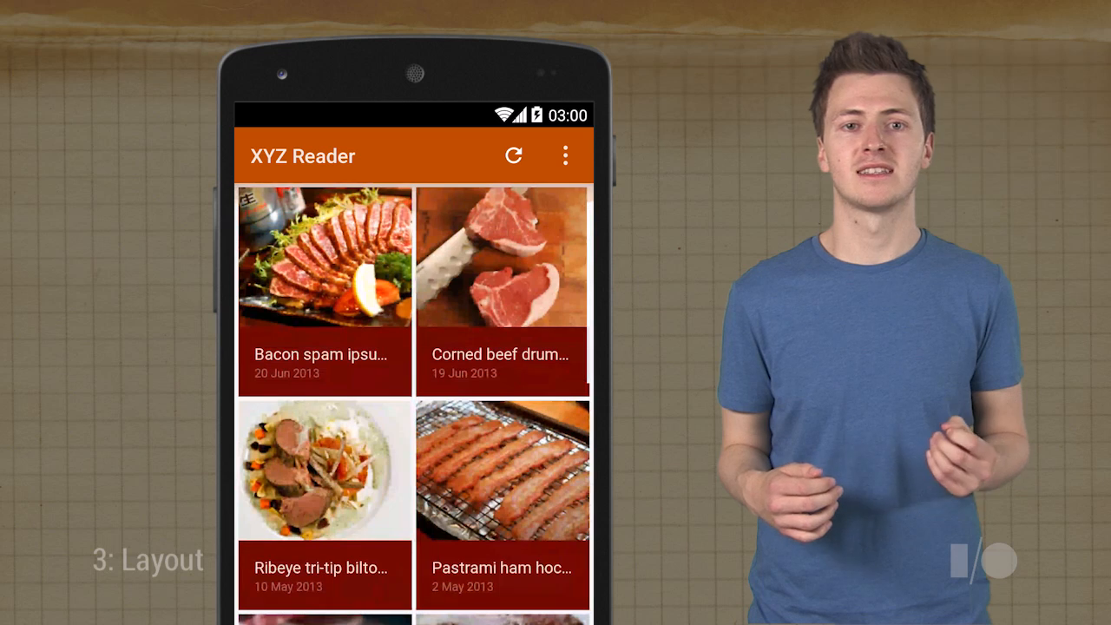
left_click(564, 156)
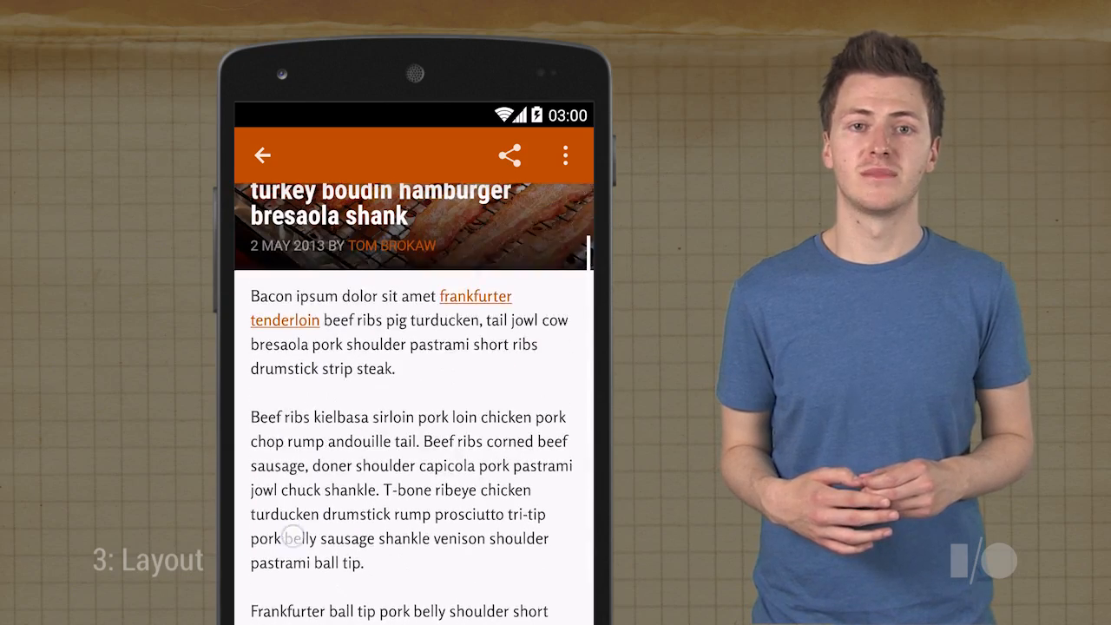
left_click(262, 156)
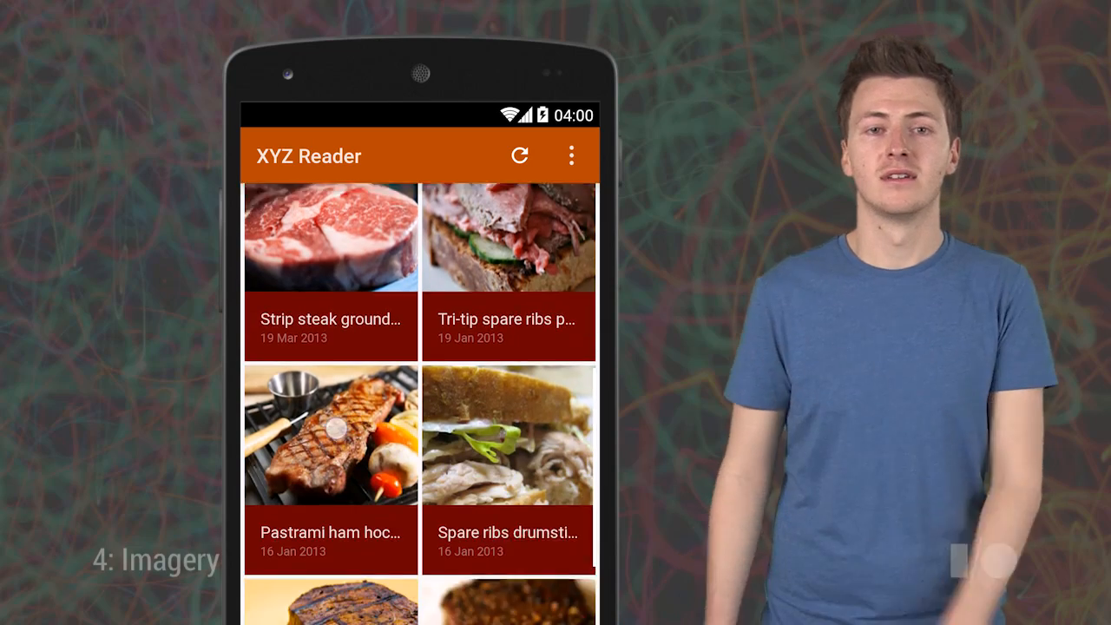
scroll("down", 3)
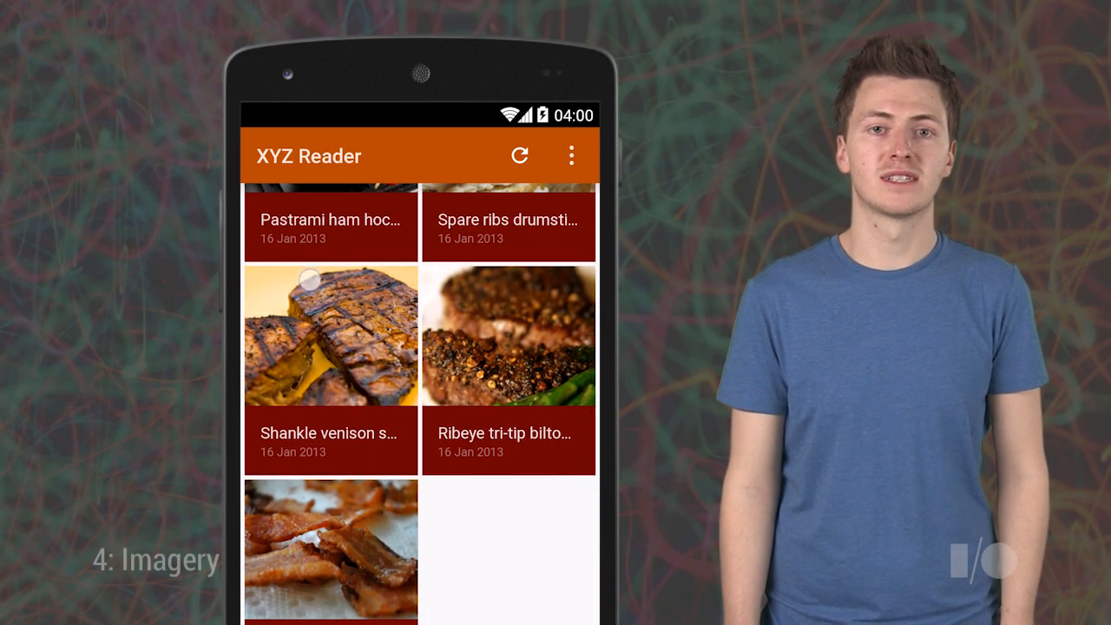
scroll("down", 3)
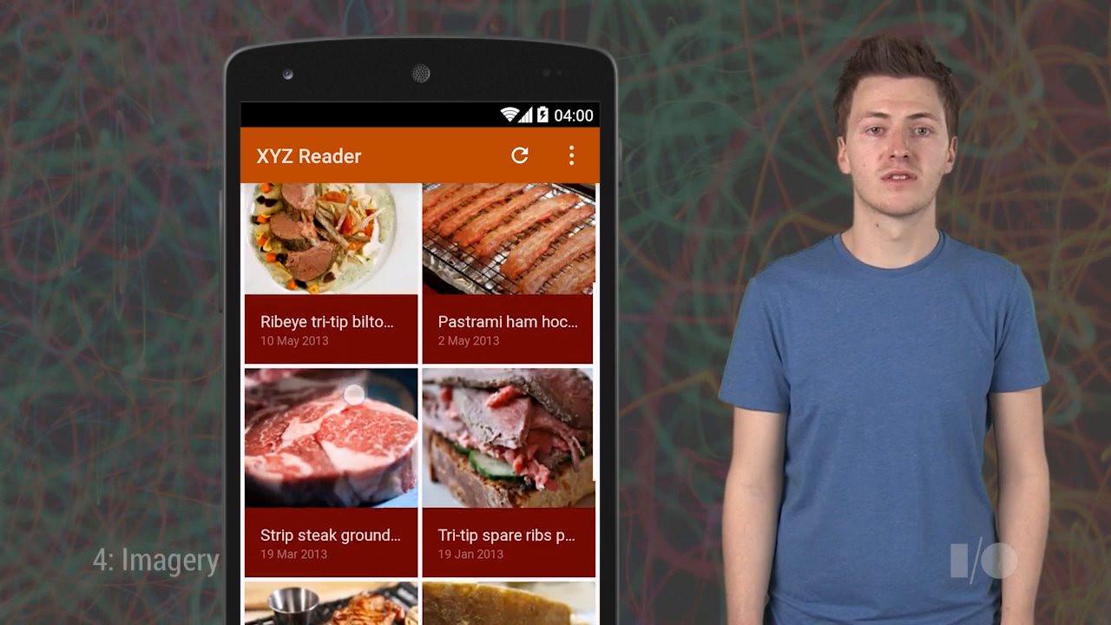